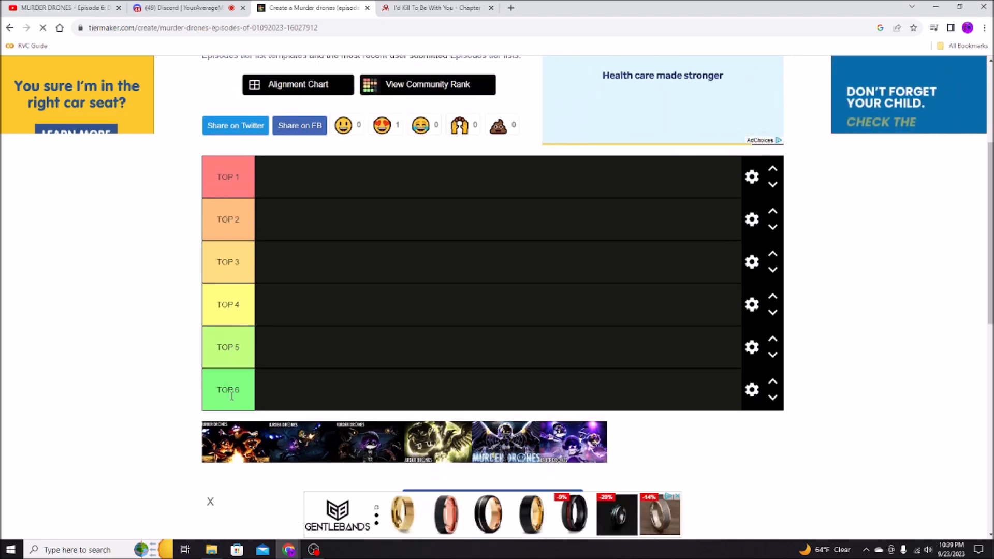
# - Scroll down the tier list while placing the purple episode thumbnail in the Top 6 row
pyautogui.scroll(-3)
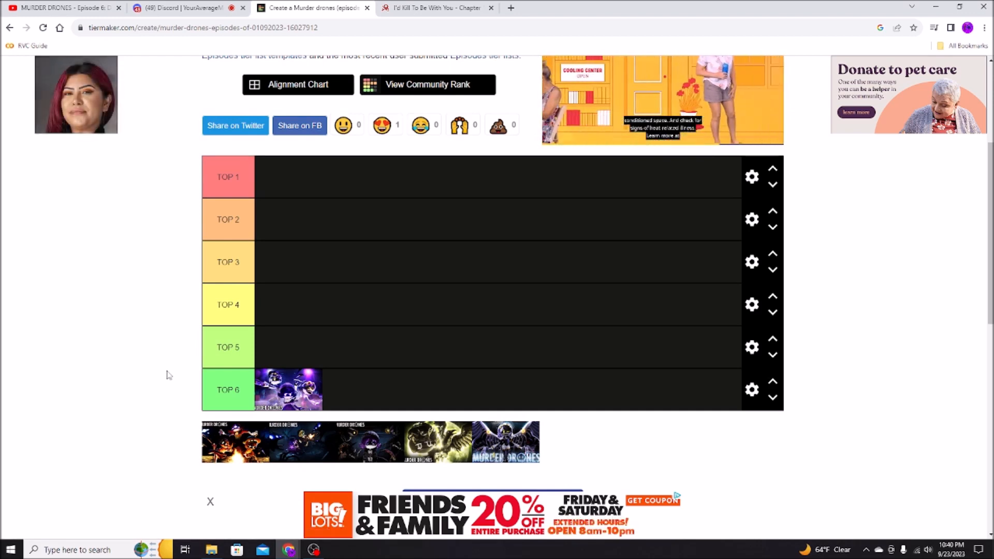
pyautogui.scroll(-3)
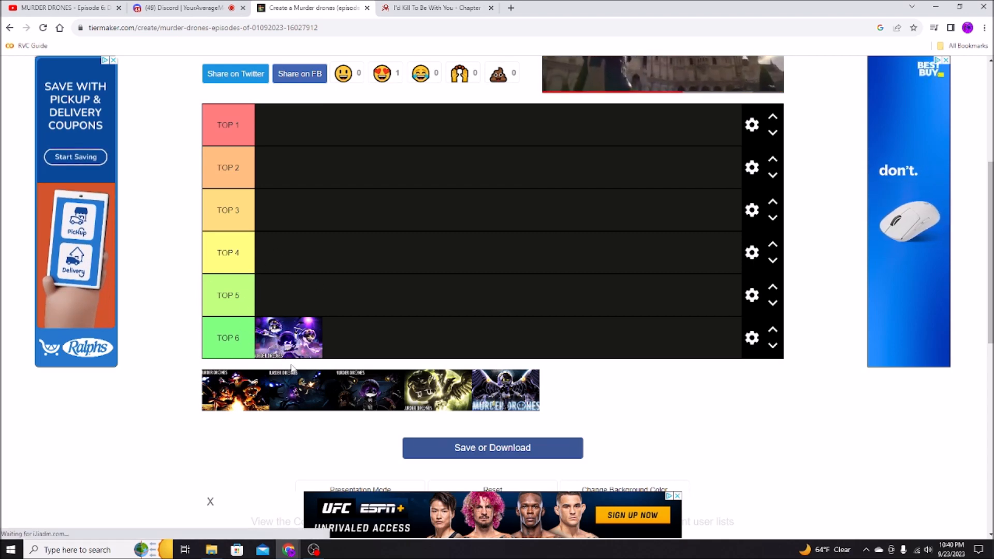
pyautogui.moveTo(490, 421)
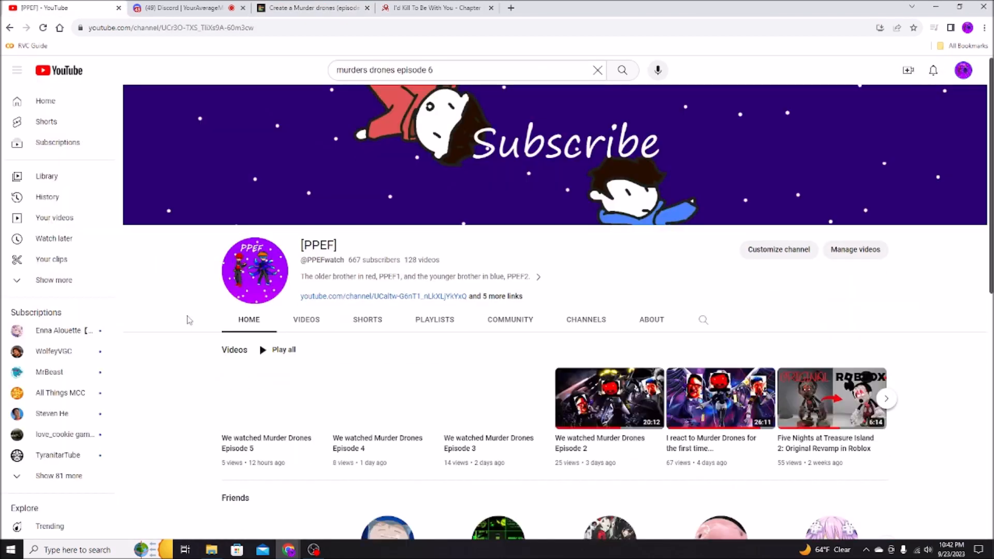
# - Play the 'We watched Murder Drones Episode 5' video and seek to about 19:38 of 21:31
pyautogui.click(609, 397)
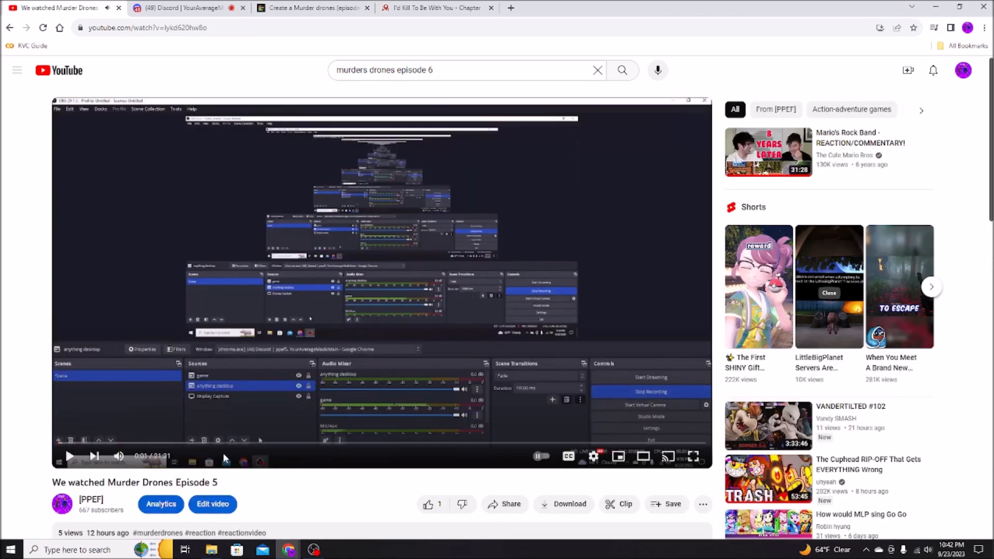
pyautogui.click(225, 445)
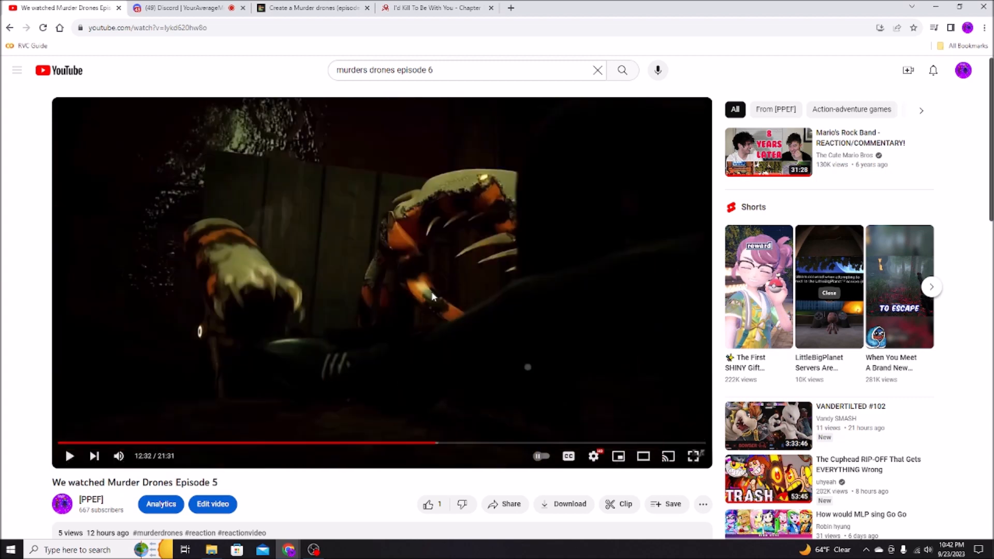
pyautogui.moveTo(336, 35)
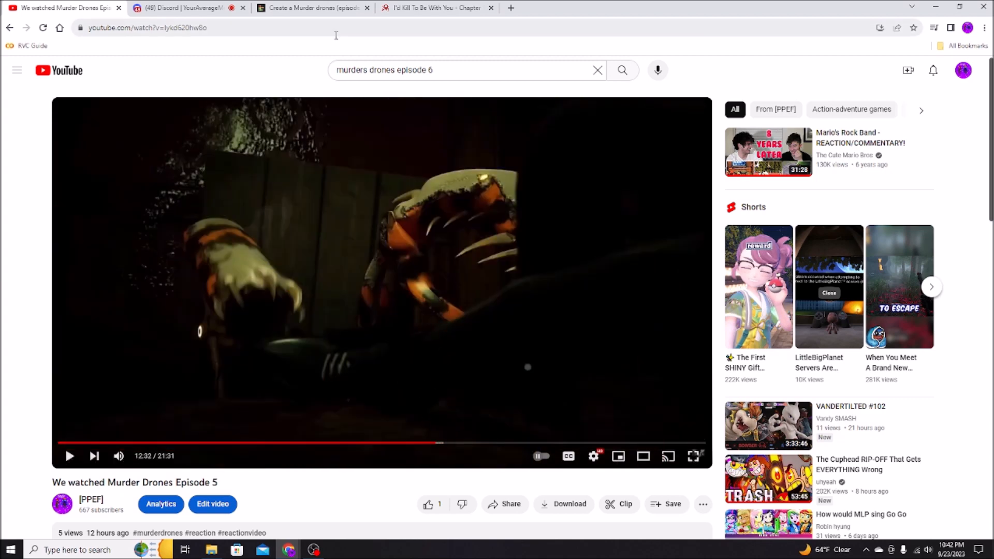
pyautogui.moveTo(448, 392)
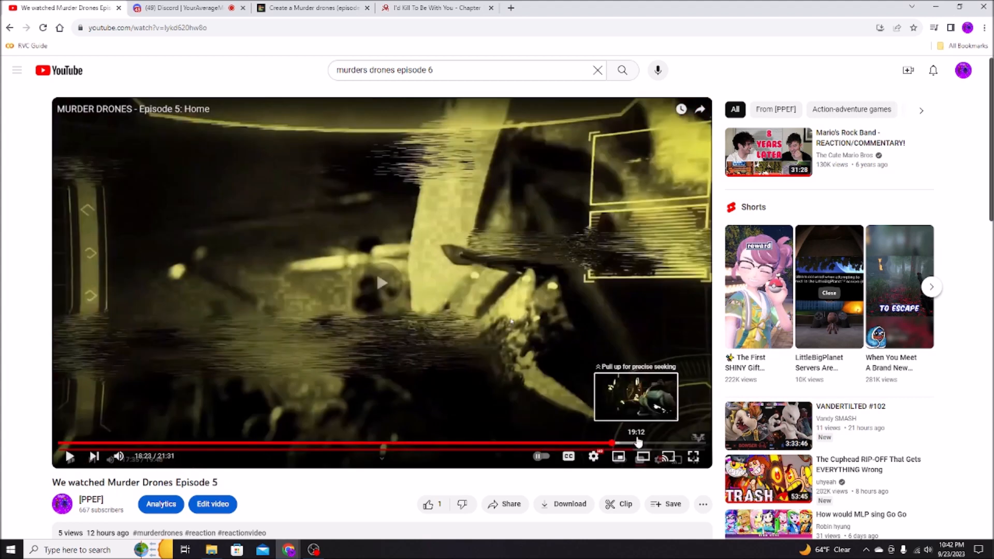
pyautogui.click(637, 442)
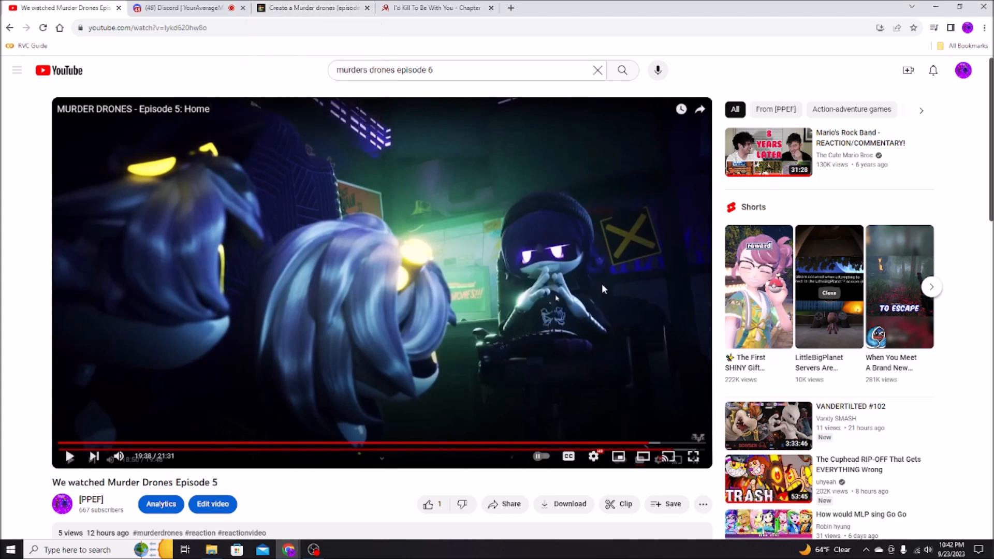
pyautogui.click(312, 8)
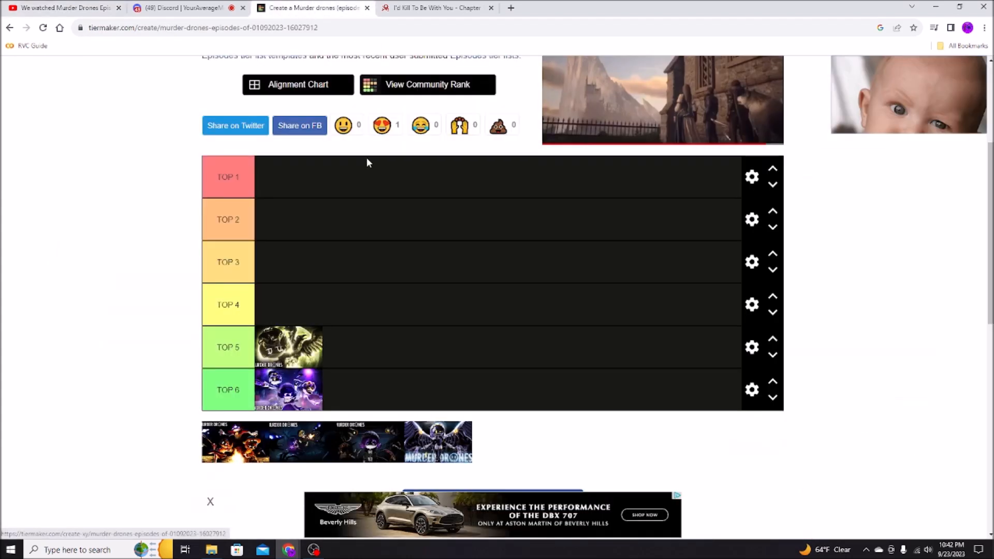
pyautogui.click(63, 8)
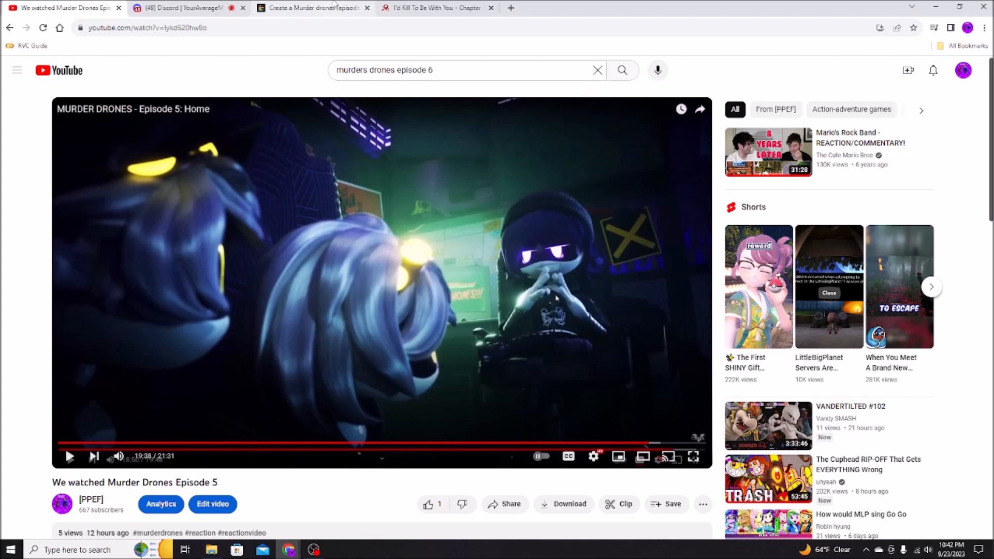
pyautogui.click(310, 7)
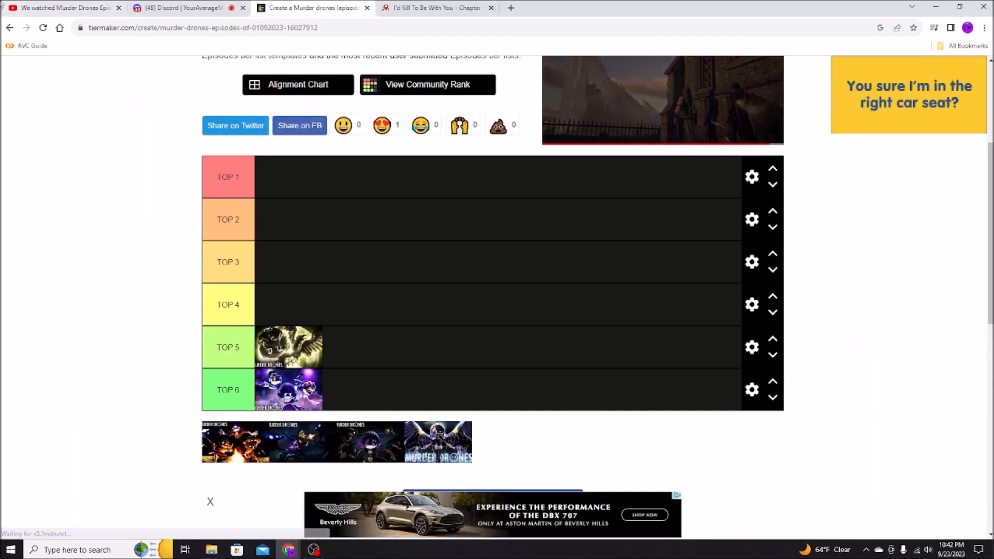
pyautogui.click(64, 7)
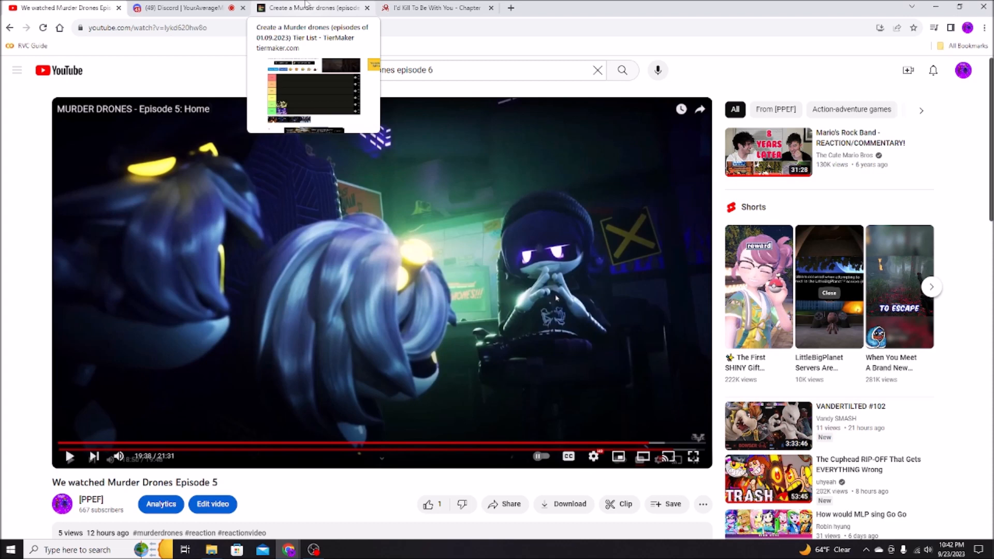
pyautogui.click(311, 8)
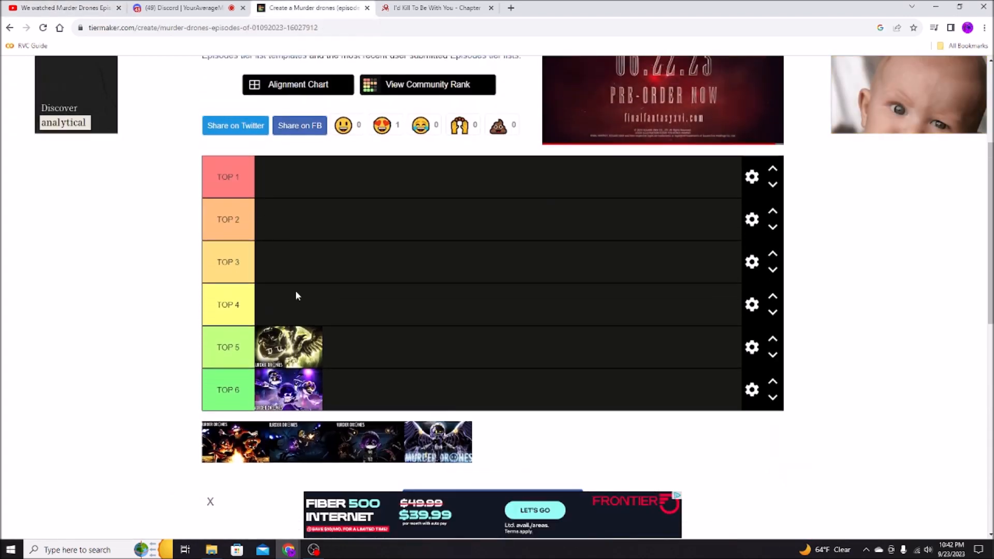
pyautogui.scroll(-3)
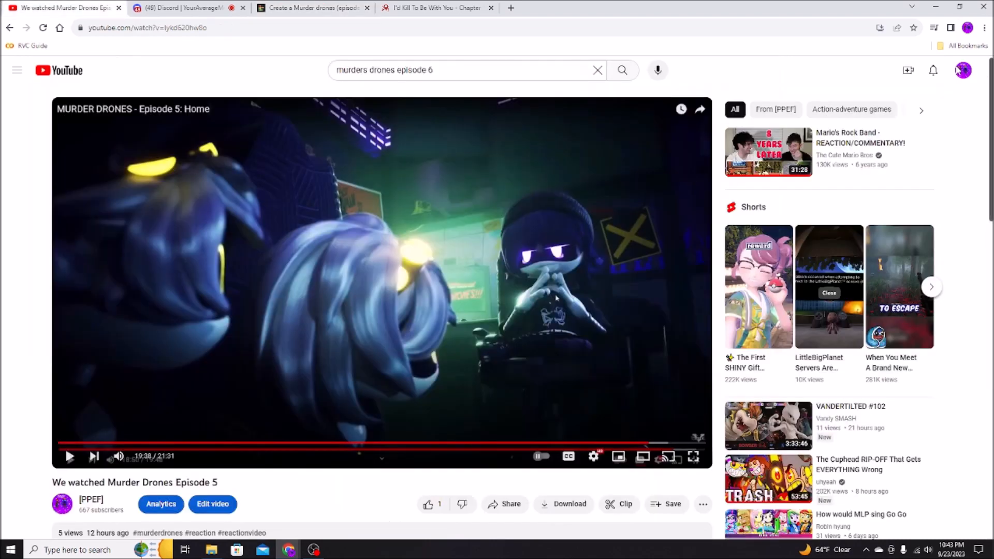
# - Go to the channel's own page via the account menu and list all its videos
pyautogui.click(961, 69)
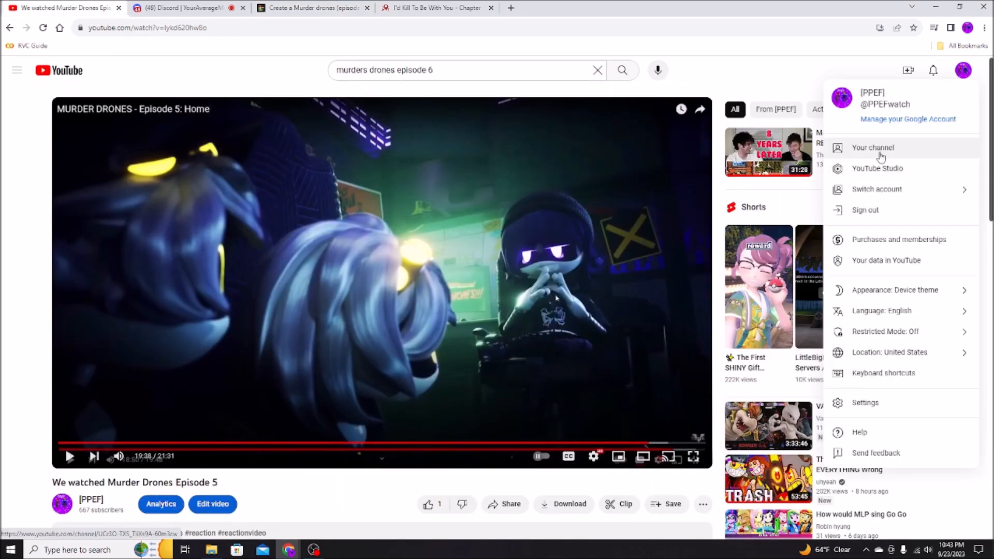
pyautogui.click(873, 147)
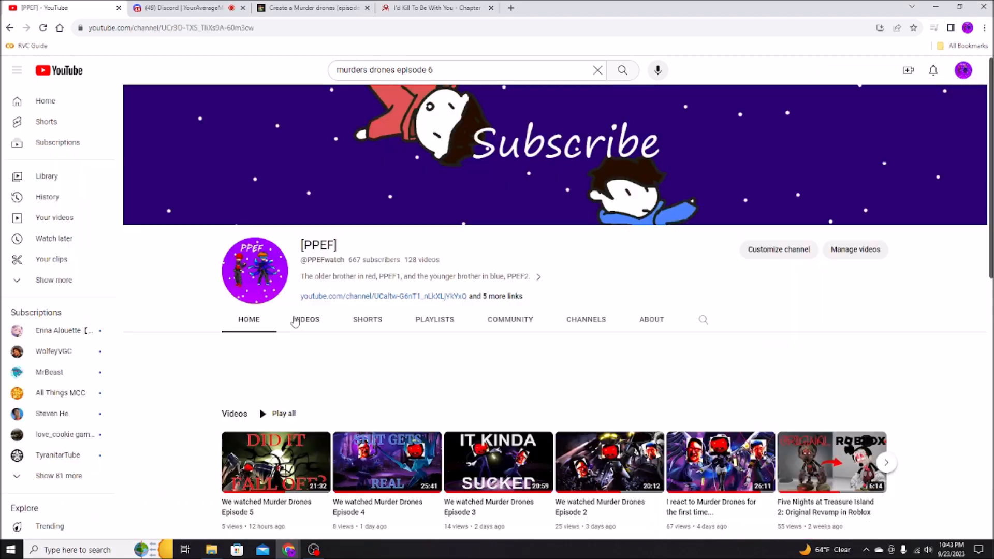
pyautogui.click(306, 320)
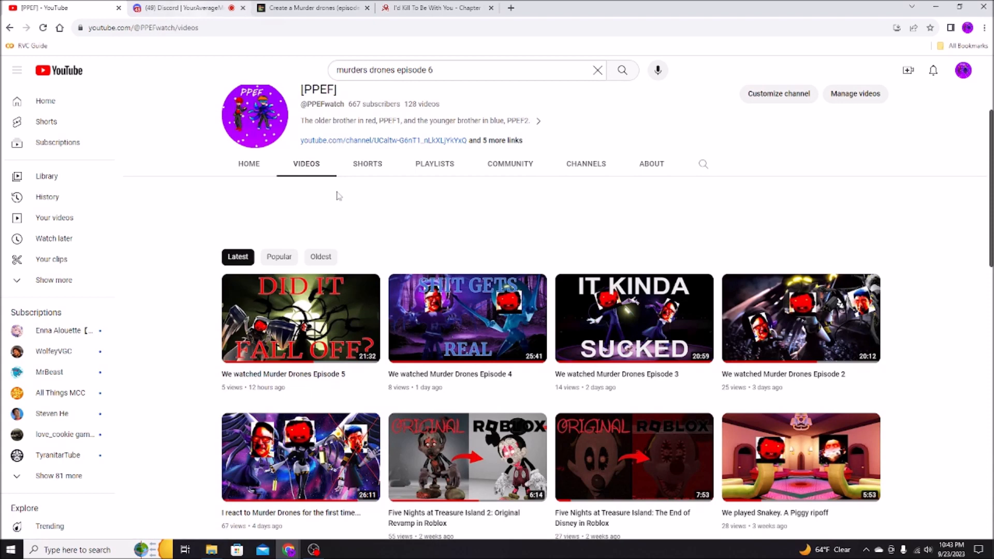
pyautogui.moveTo(800, 318)
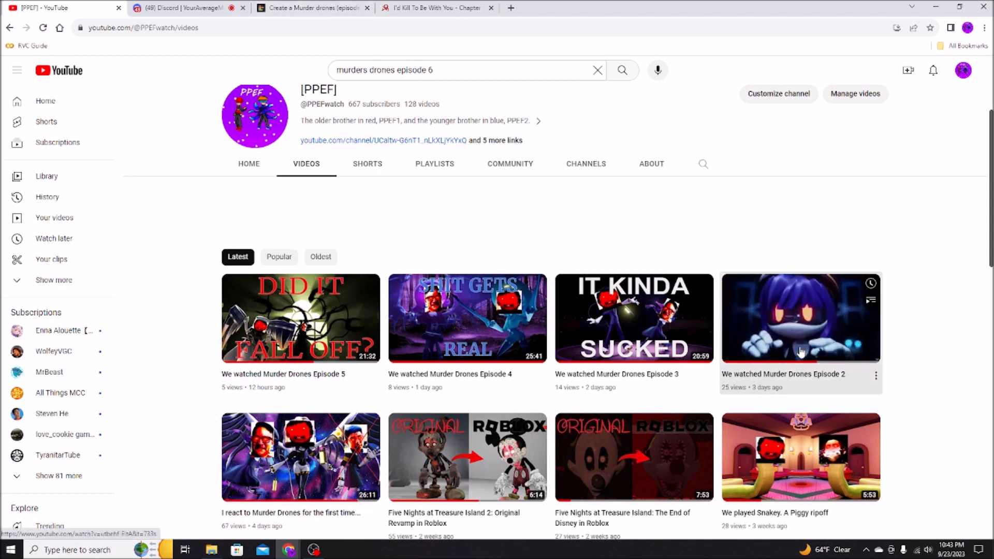
# - Play the 'We watched Murder Drones Episode 2' video, seeking to about 11:17 then 15:28
pyautogui.click(800, 318)
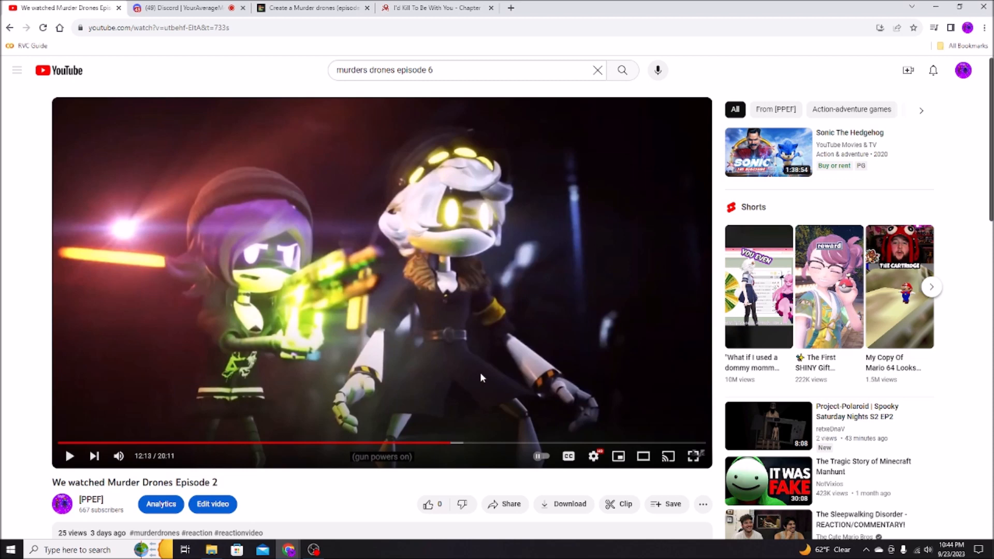
pyautogui.click(421, 443)
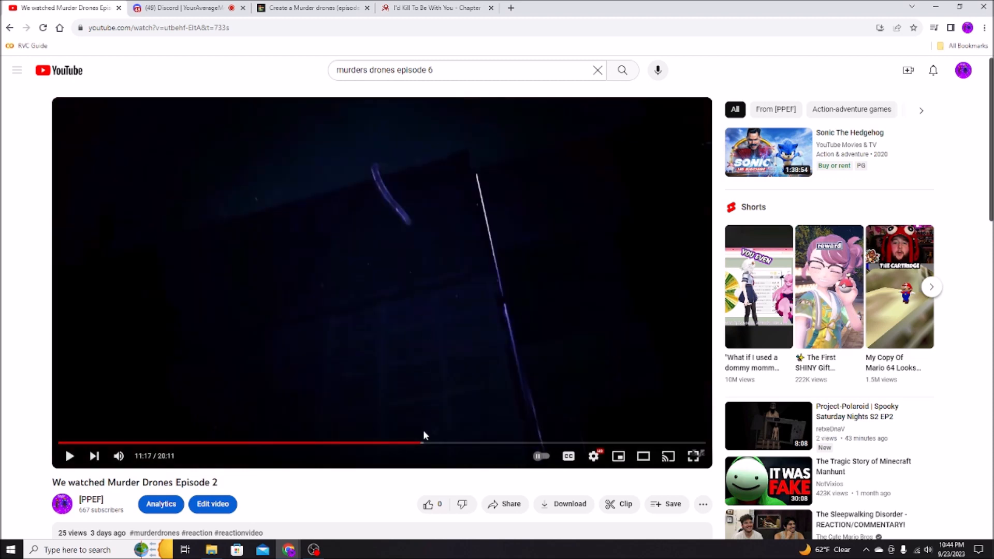
pyautogui.moveTo(475, 444)
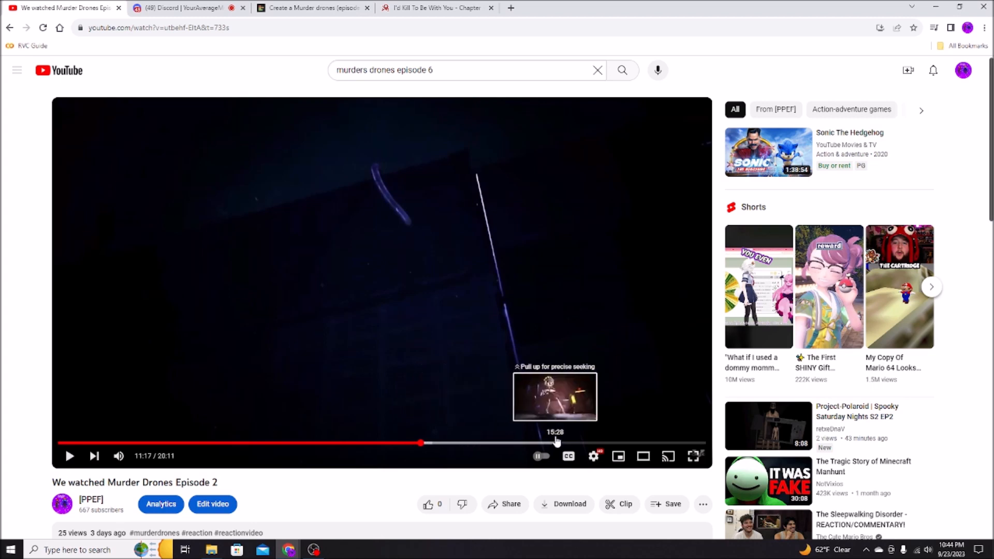
pyautogui.click(311, 7)
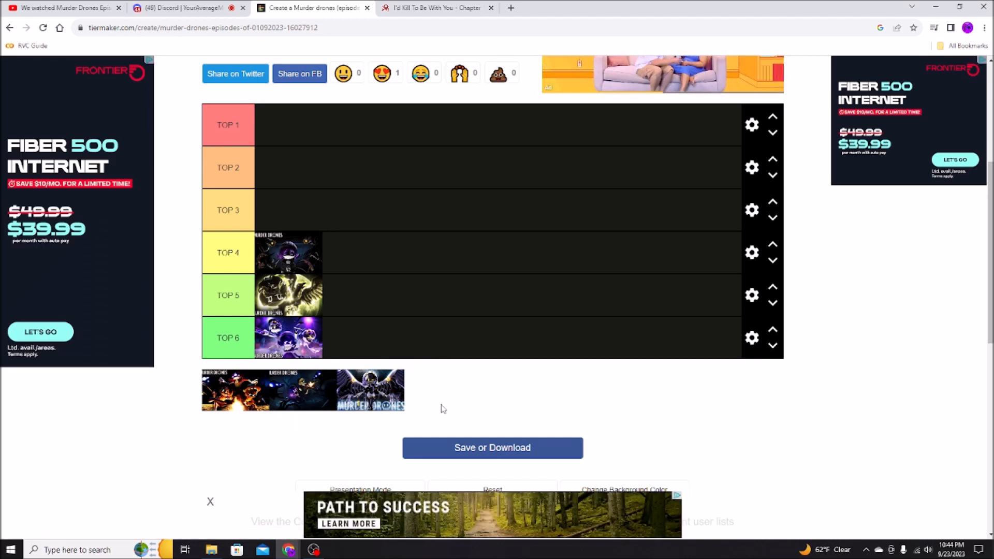
pyautogui.moveTo(447, 406)
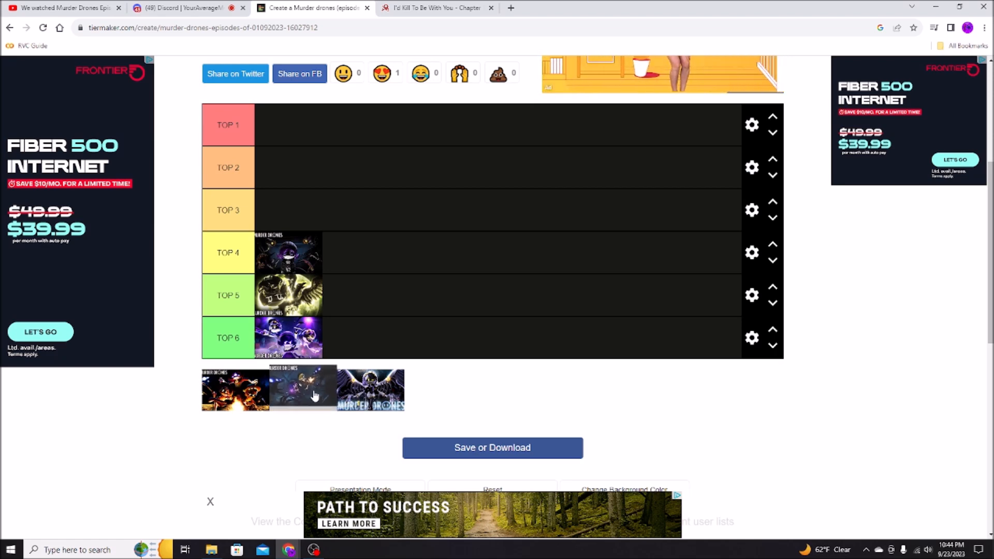
# - Drag the dark purple episode thumbnail from the pool into the Top 3 row
pyautogui.moveTo(303, 388); pyautogui.dragTo(288, 210)
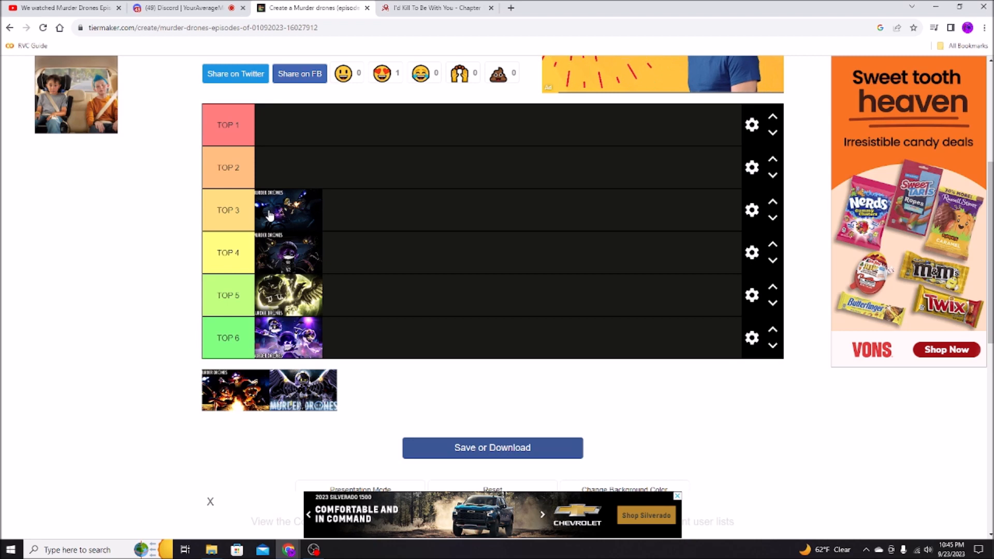
pyautogui.moveTo(400, 394)
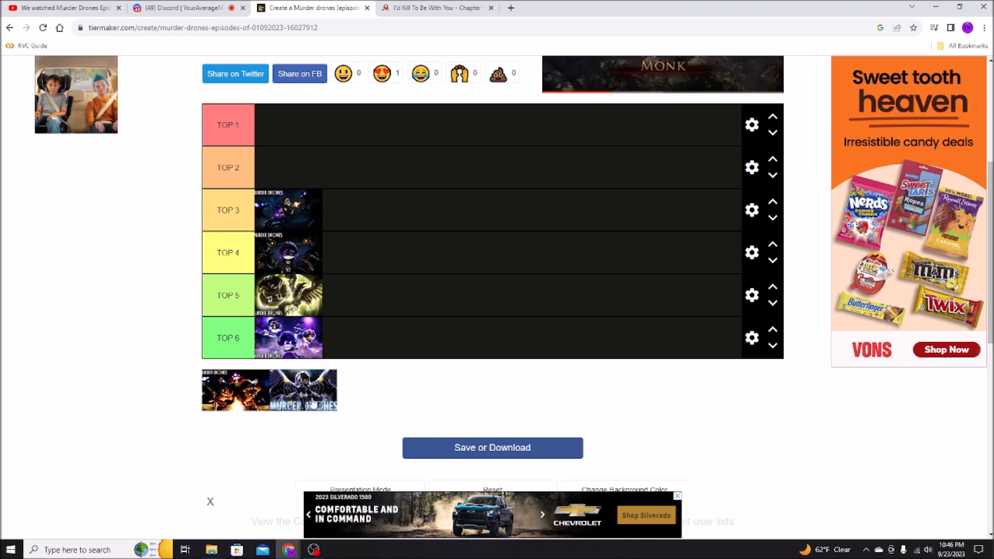
# - Drag the MURDER DRONES title-logo thumbnail into the Top 2 row, leaving one unranked
pyautogui.moveTo(303, 390); pyautogui.dragTo(289, 167)
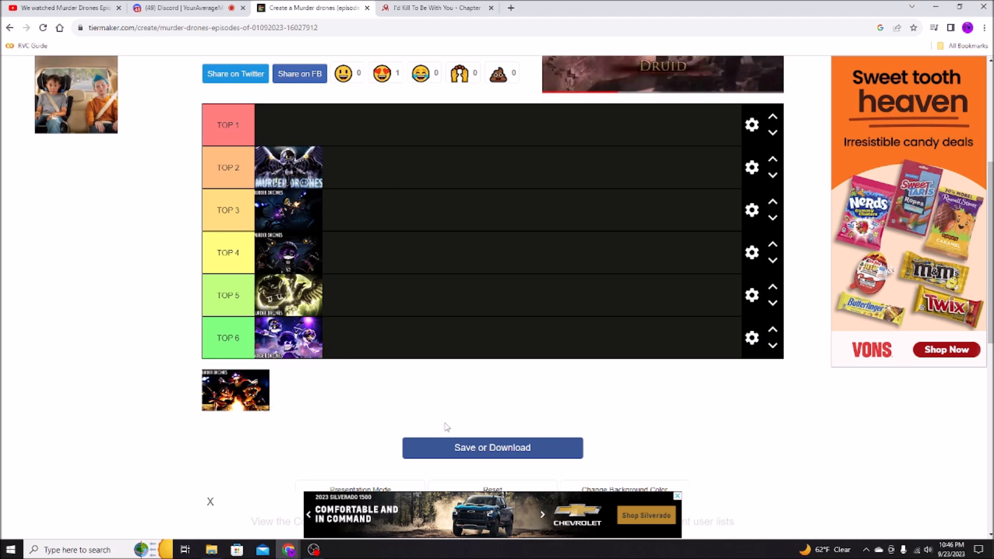
pyautogui.moveTo(660, 394)
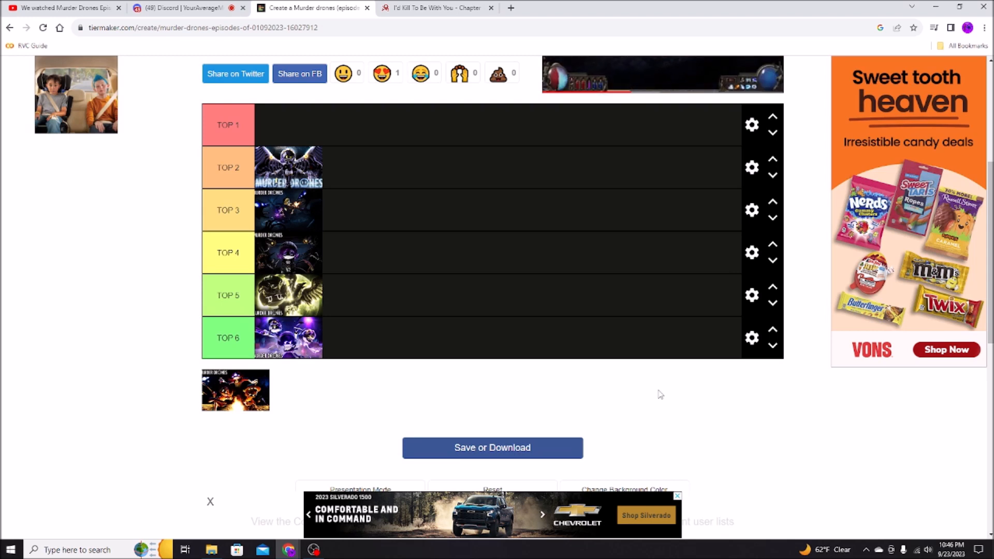
pyautogui.click(663, 74)
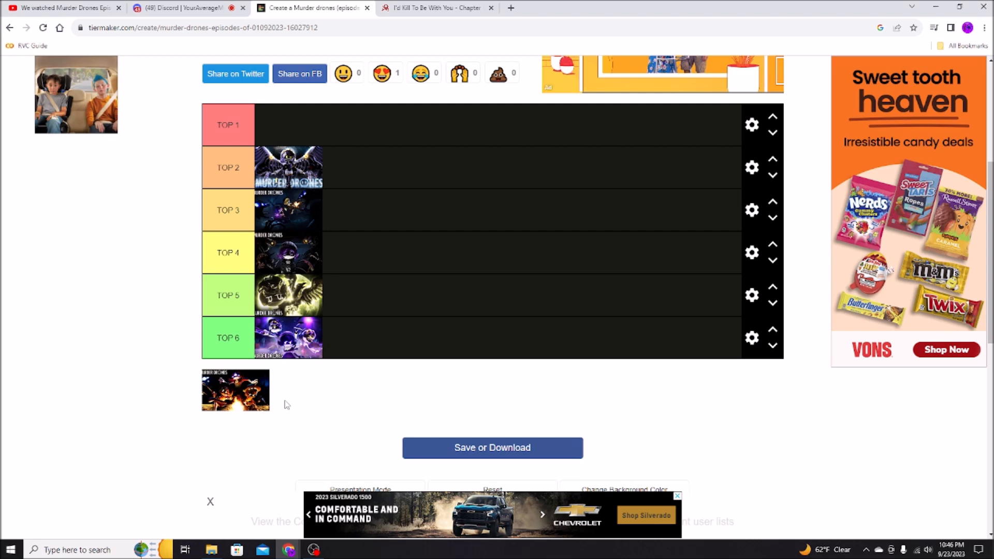
pyautogui.scroll(-3)
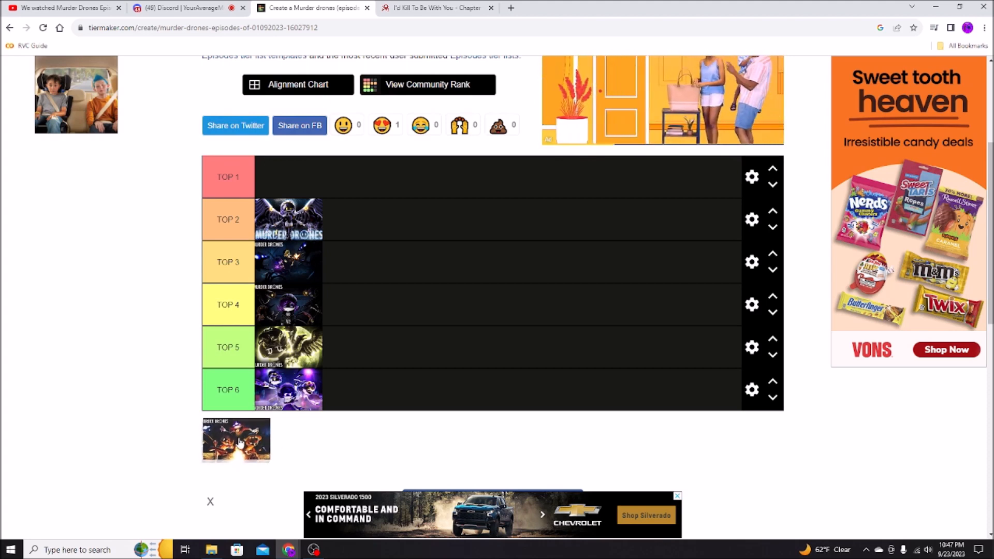
# - Drag the last remaining dark orange thumbnail into the Top 1 row
pyautogui.moveTo(236, 439); pyautogui.dragTo(291, 177)
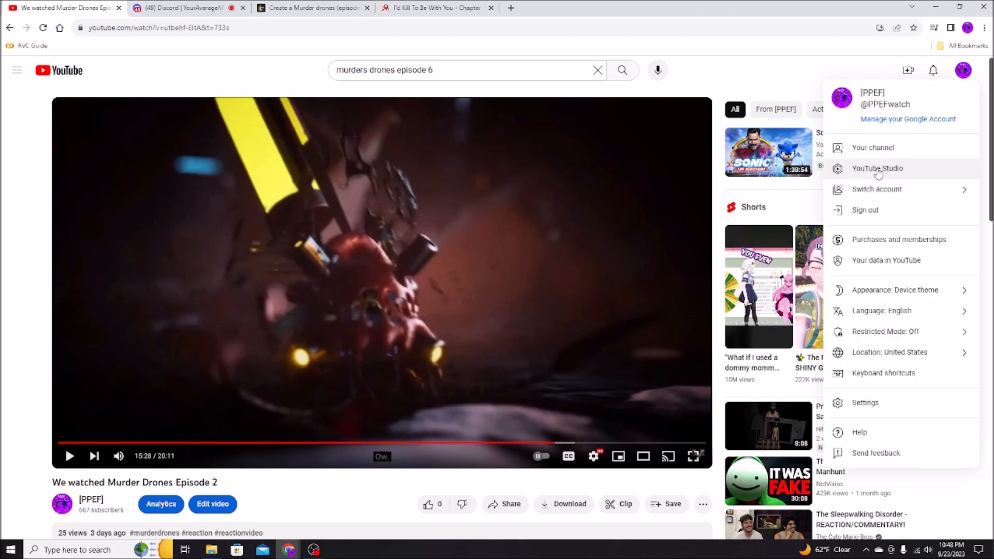
# - Go to the channel's home page and play the 'We watched Murder Drones Episode 4' video
pyautogui.click(872, 147)
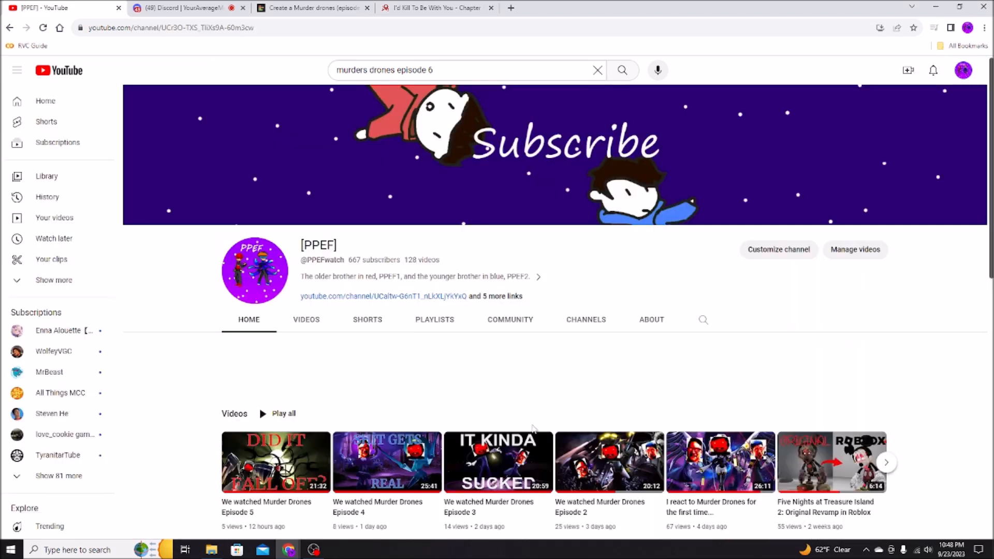
pyautogui.click(387, 461)
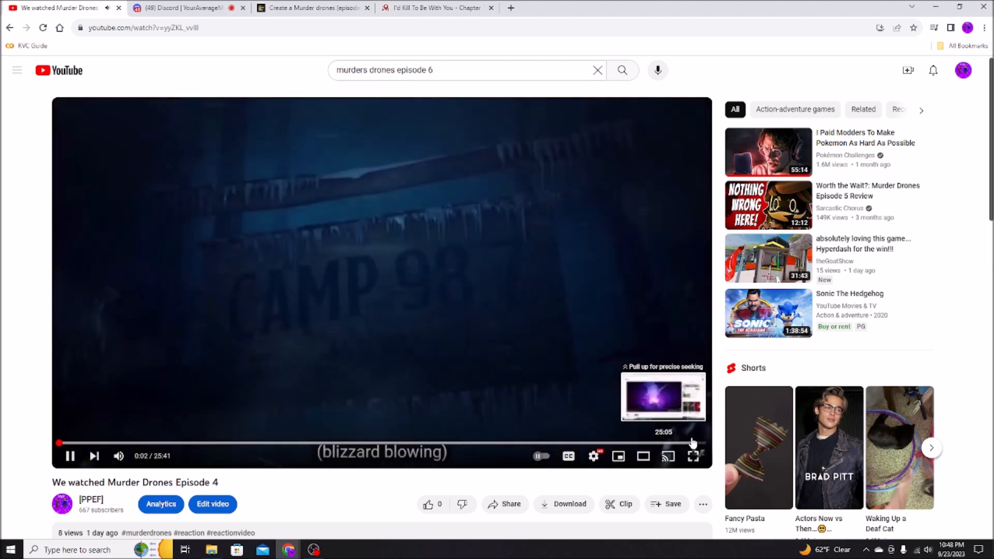